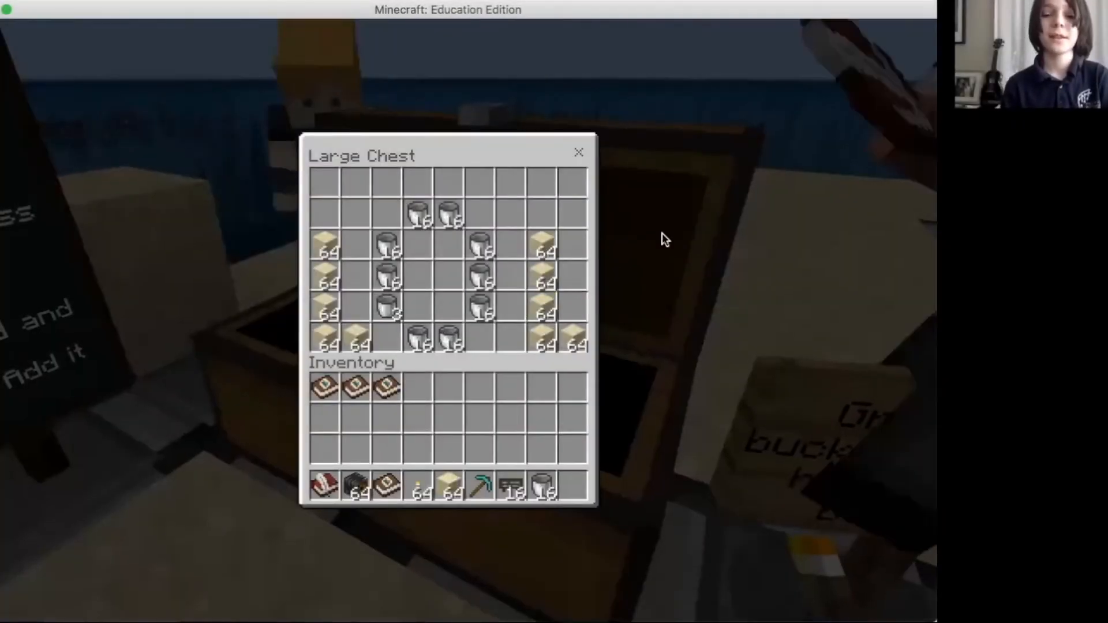
Close the Large Chest window, returning to the beach with books, sandstone, pickaxe and buckets
left_click(578, 151)
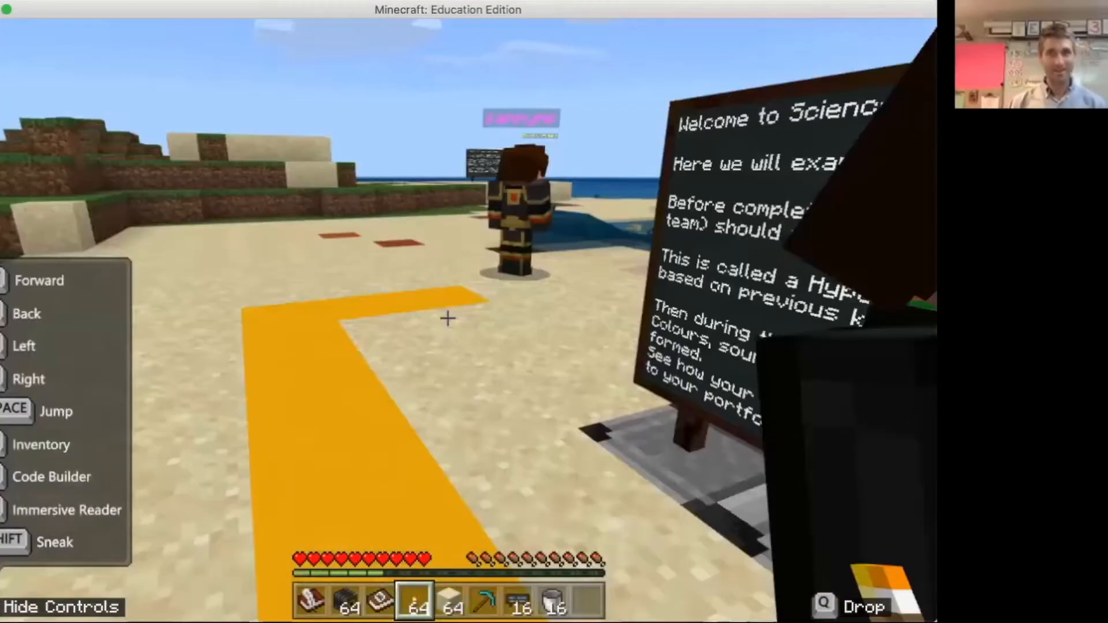